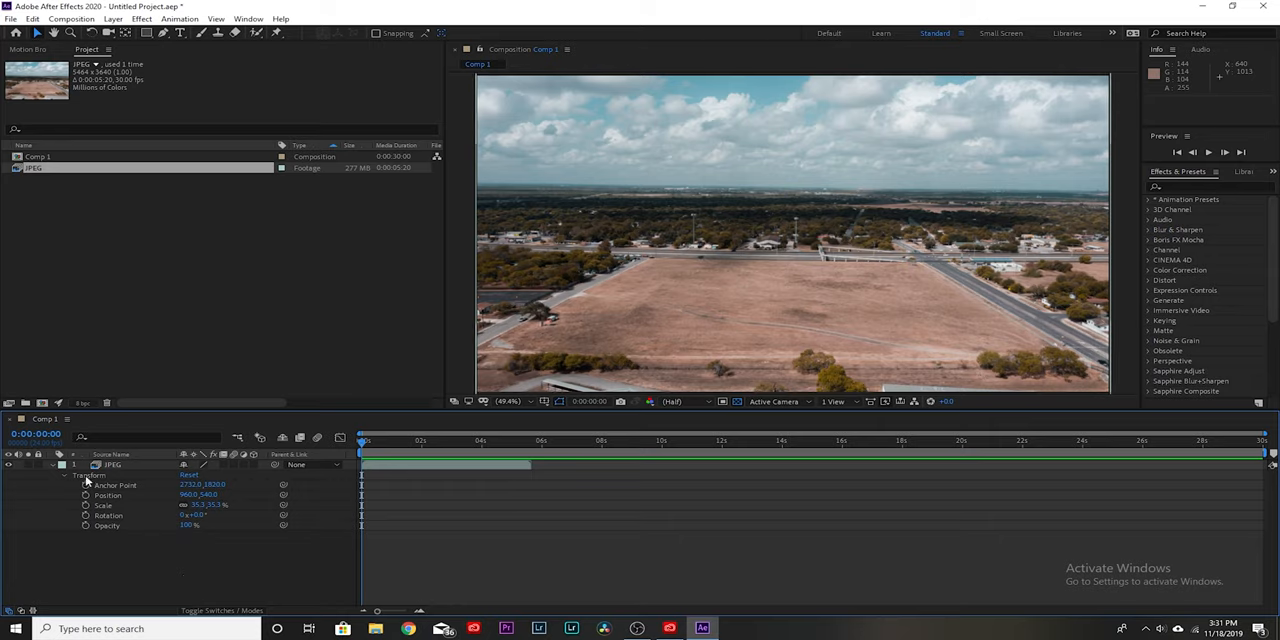
# Step: Apply Track Motion to the drone footage layer from its right-click menu
pyautogui.click(115, 465)
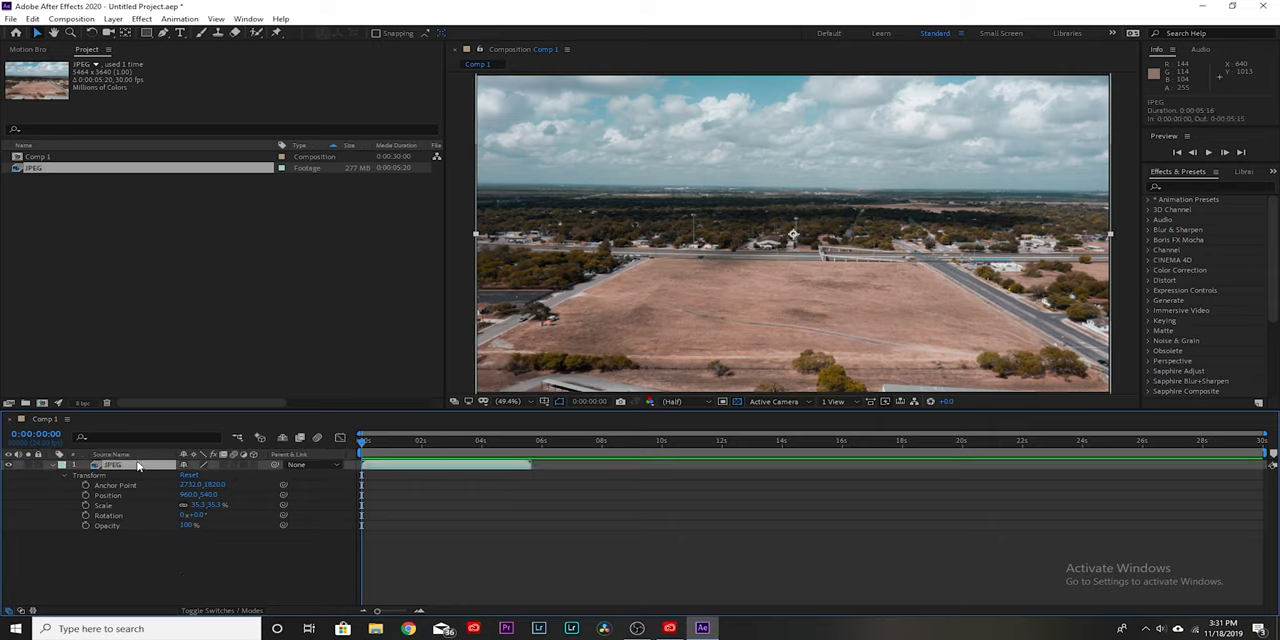
pyautogui.rightClick(115, 465)
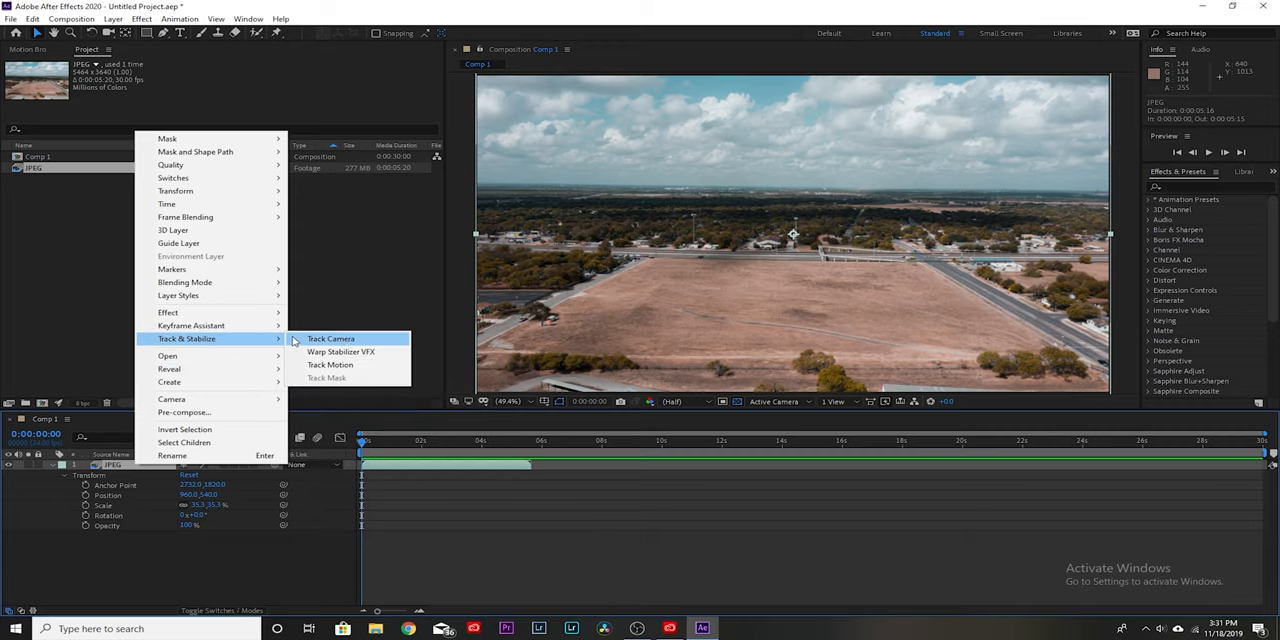
pyautogui.click(331, 364)
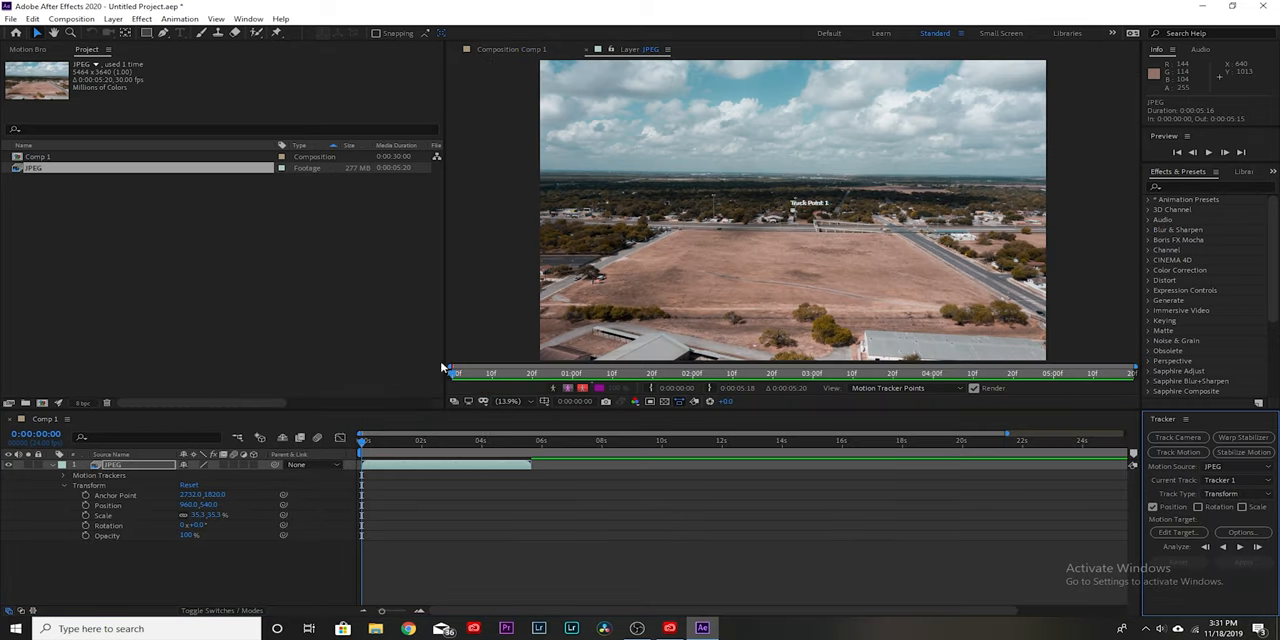
pyautogui.moveTo(713, 290)
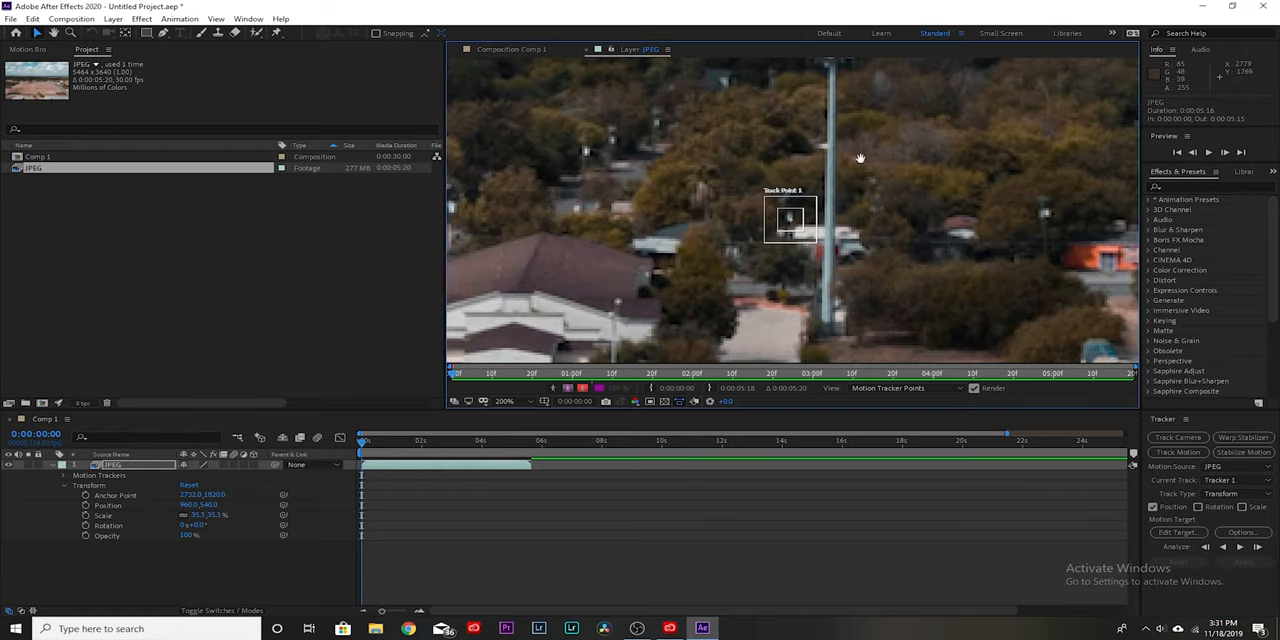
# Step: Drag Track Point 1 onto the top of the cell tower
pyautogui.moveTo(790, 218); pyautogui.dragTo(742, 325)
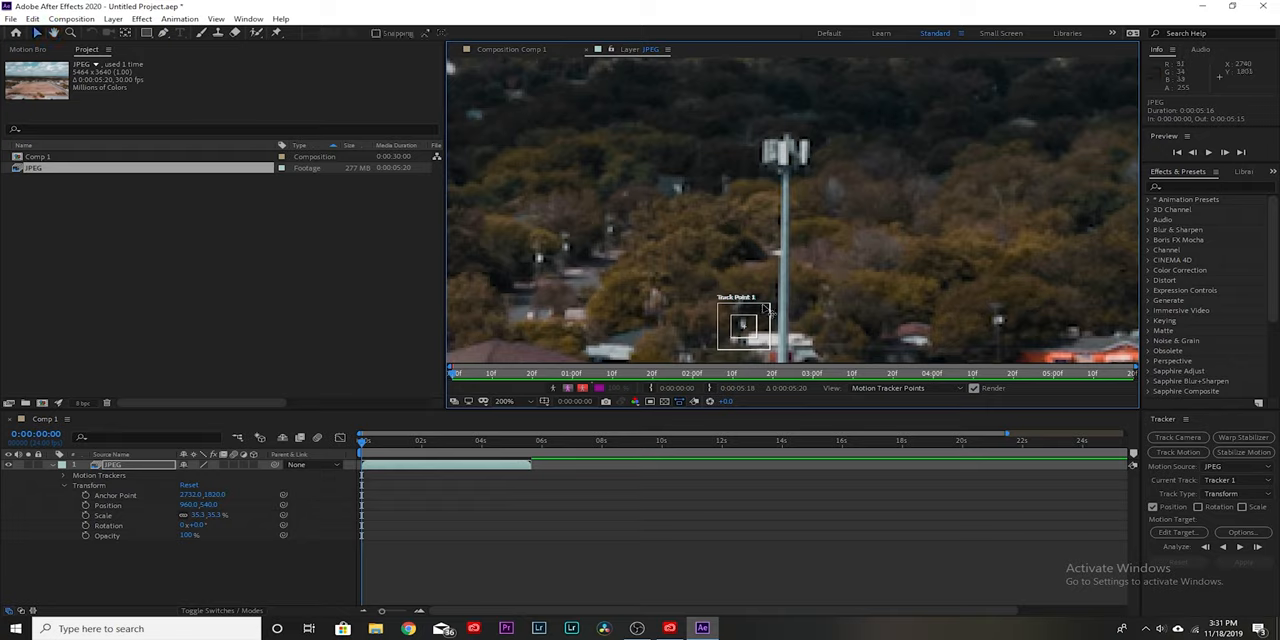
pyautogui.moveTo(745, 325); pyautogui.dragTo(785, 160)
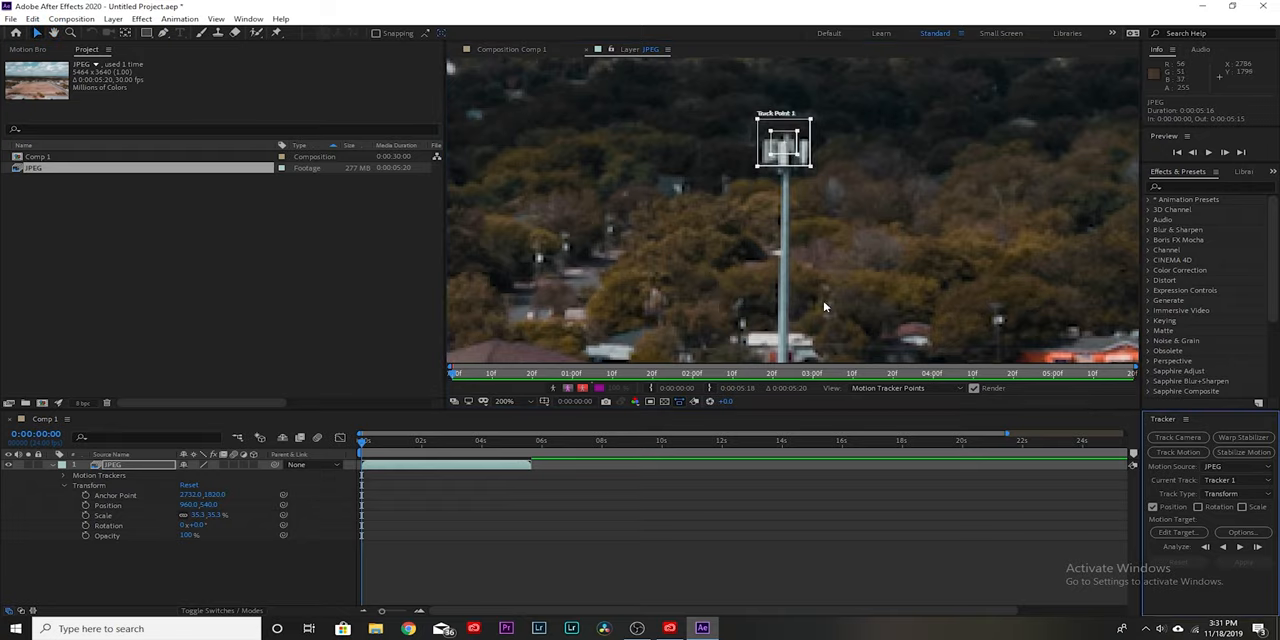
pyautogui.moveTo(547, 477)
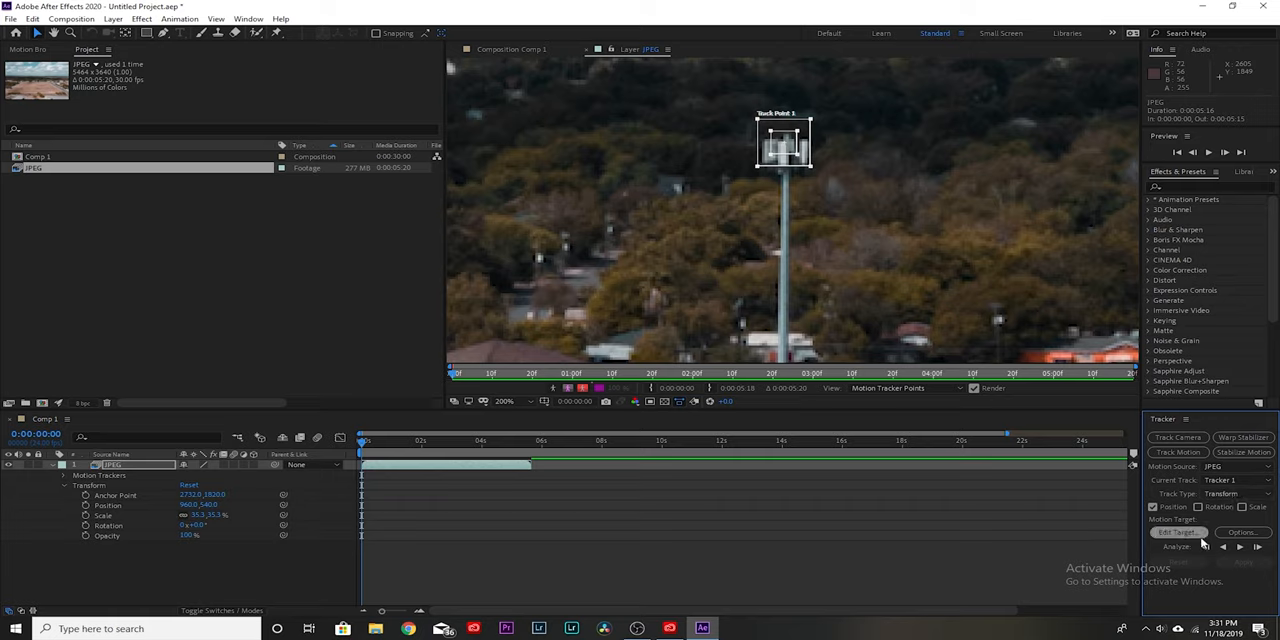
pyautogui.click(1178, 531)
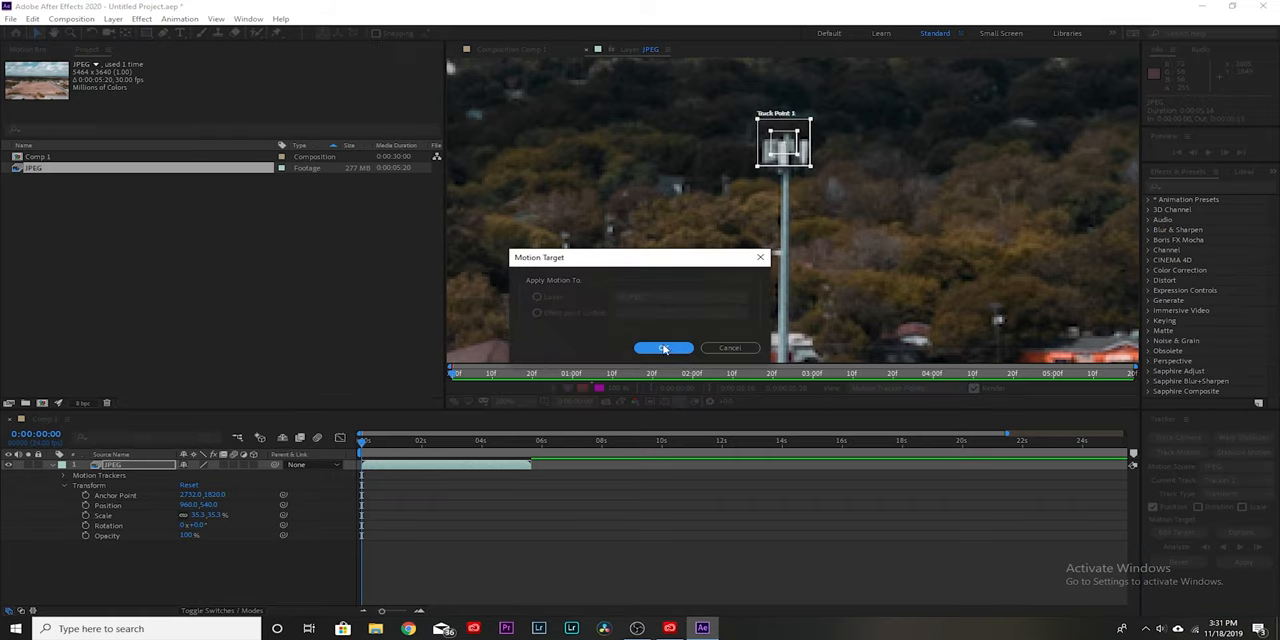
pyautogui.click(662, 347)
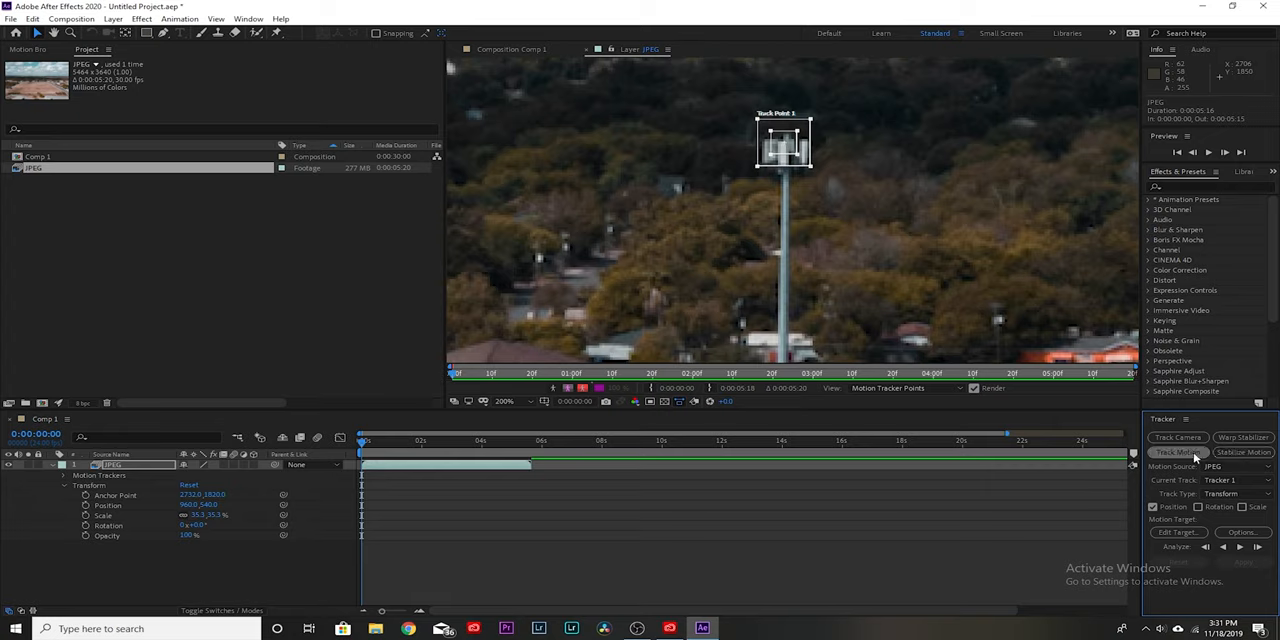
# Step: Analyze the tower-top track forward, then check the Current Track and Track Type dropdowns
pyautogui.moveTo(783, 140); pyautogui.dragTo(792, 210)
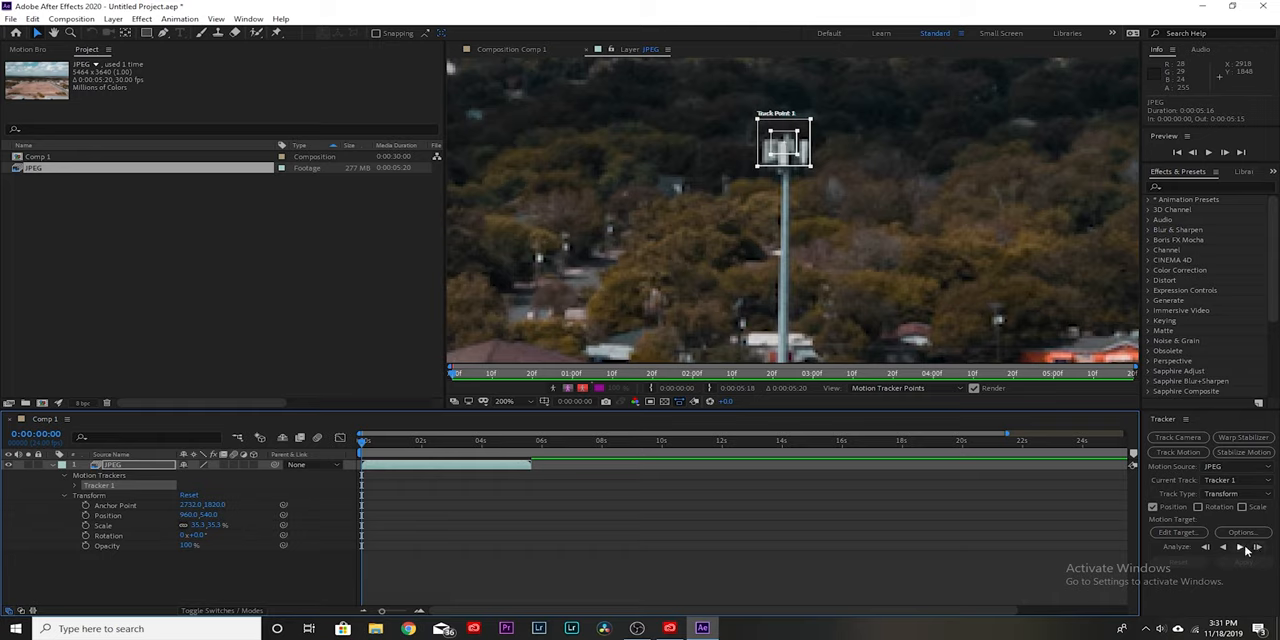
pyautogui.click(1238, 547)
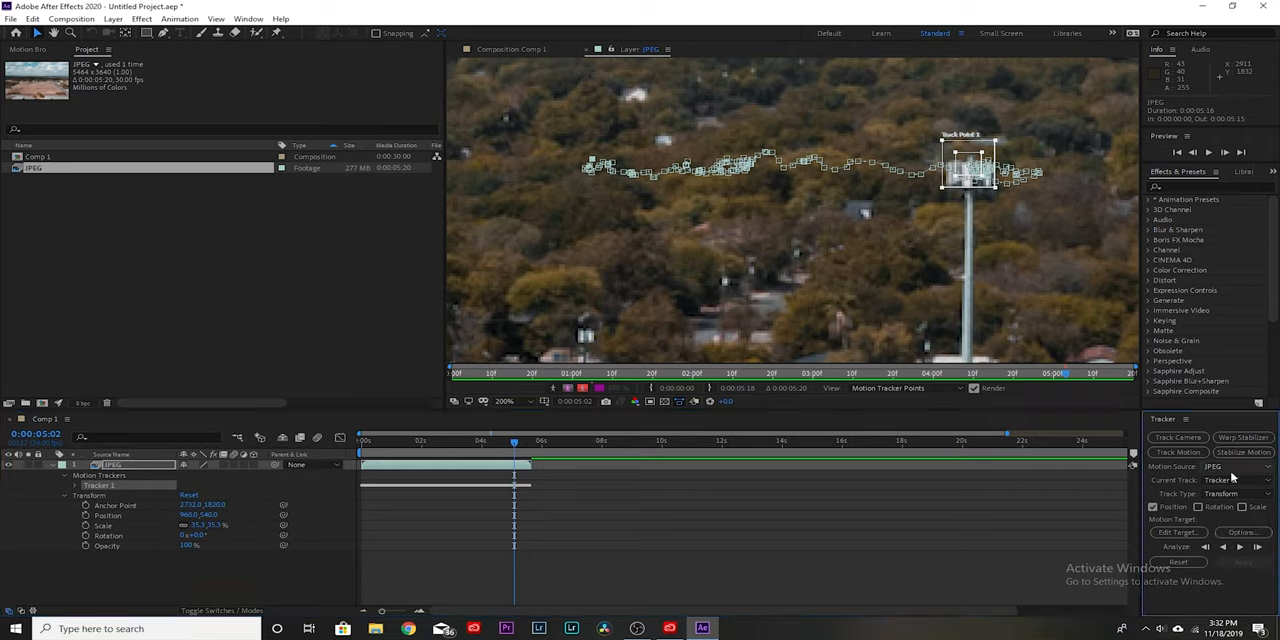
pyautogui.click(1240, 480)
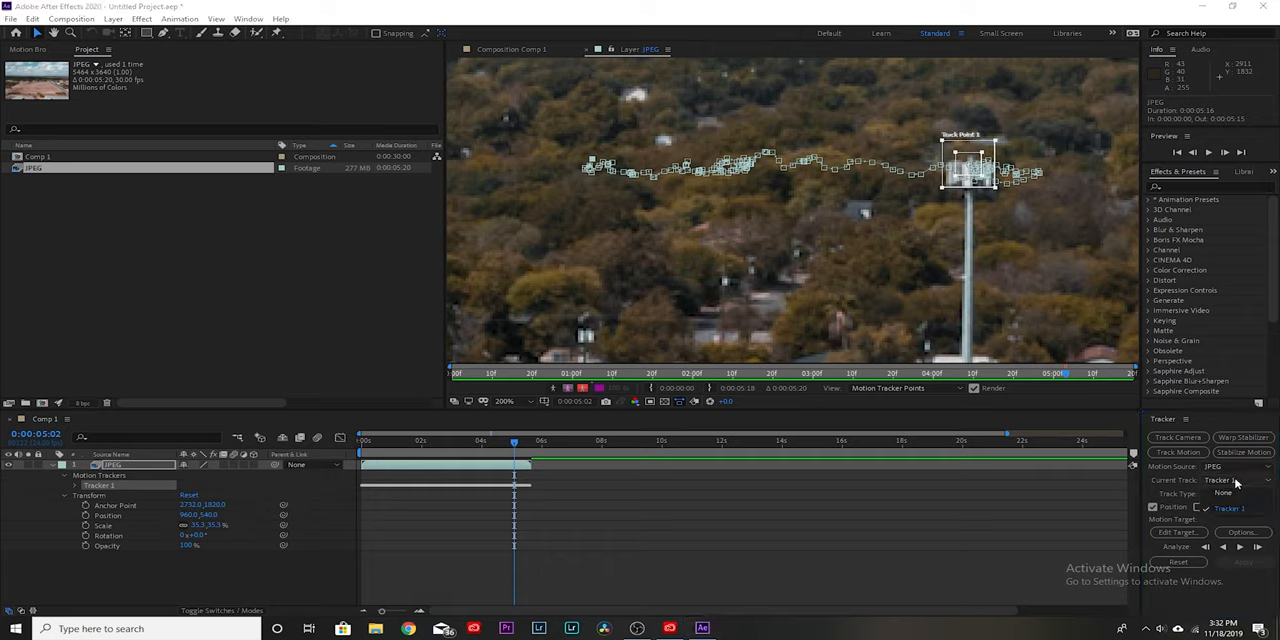
pyautogui.click(1240, 493)
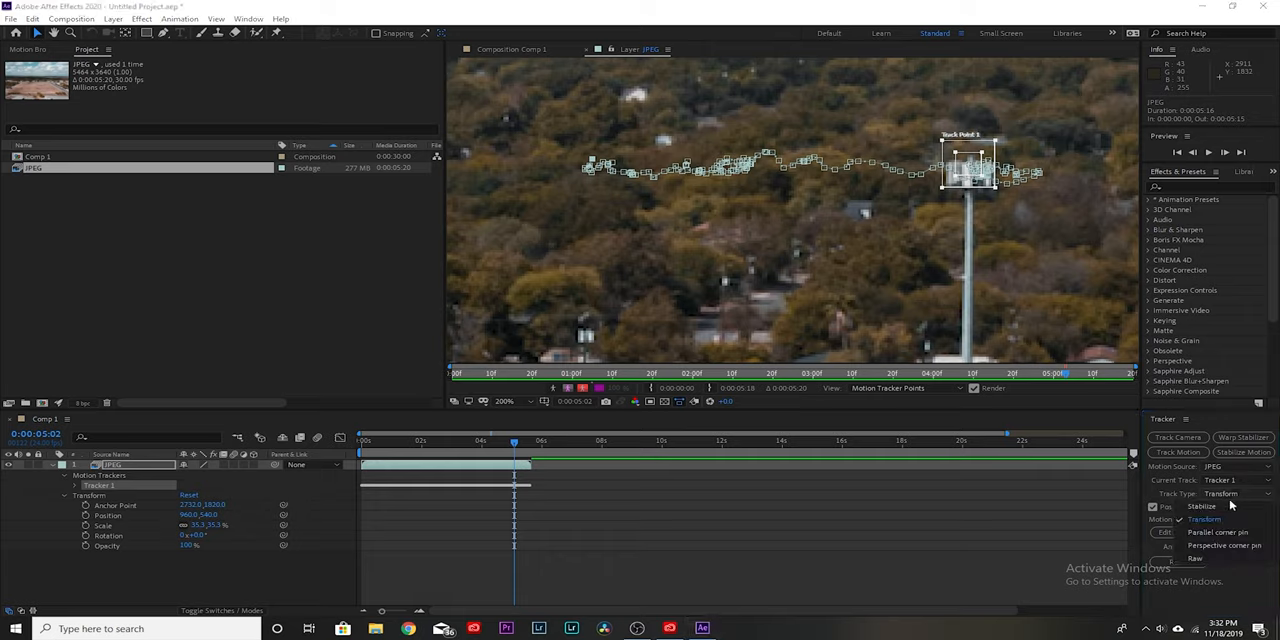